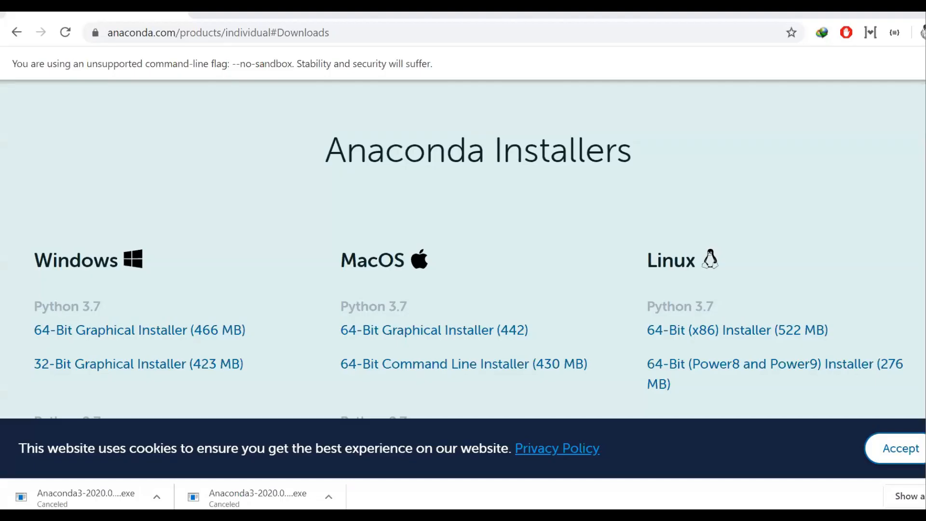
{"action": "mouse_move", "coordinate": [521, 391]}
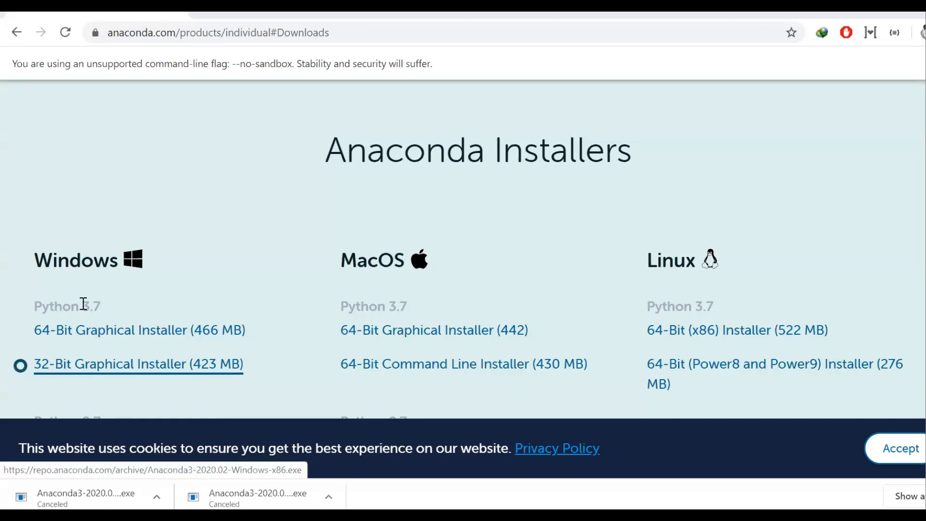
Scroll the Anaconda Installers page down to the Windows 64-Bit Graphical Installer download
{"action": "scroll", "scroll_direction": "down", "scroll_amount": 3}
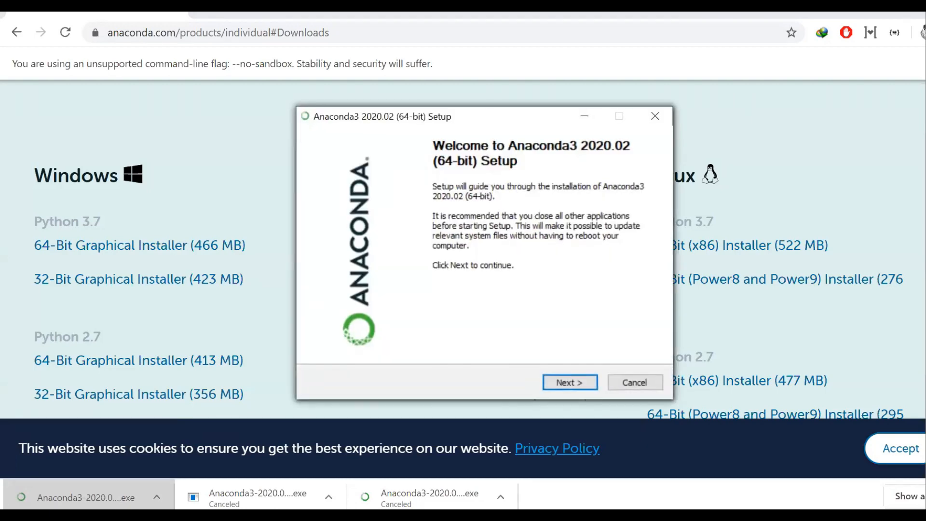
Move past the Anaconda3 welcome screen and scroll through the License Agreement terms
{"action": "left_click", "coordinate": [568, 382]}
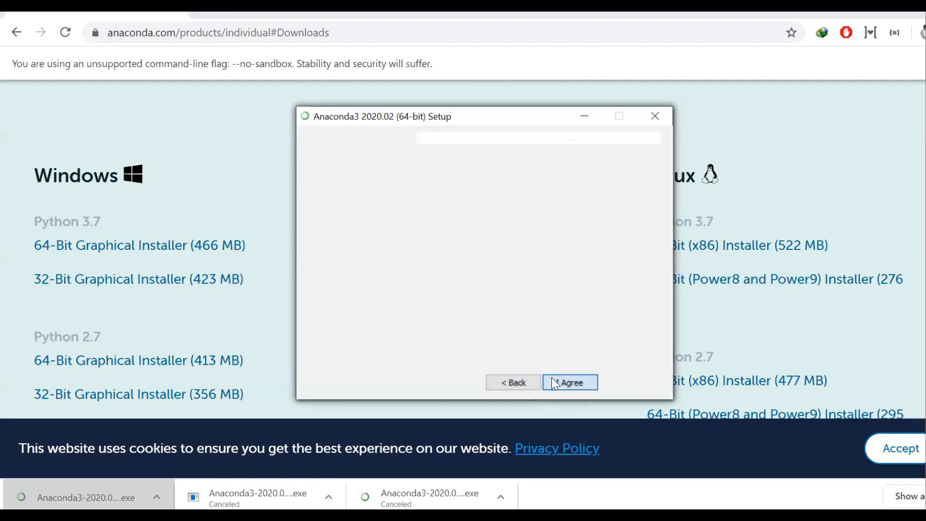
{"action": "left_click", "coordinate": [569, 382]}
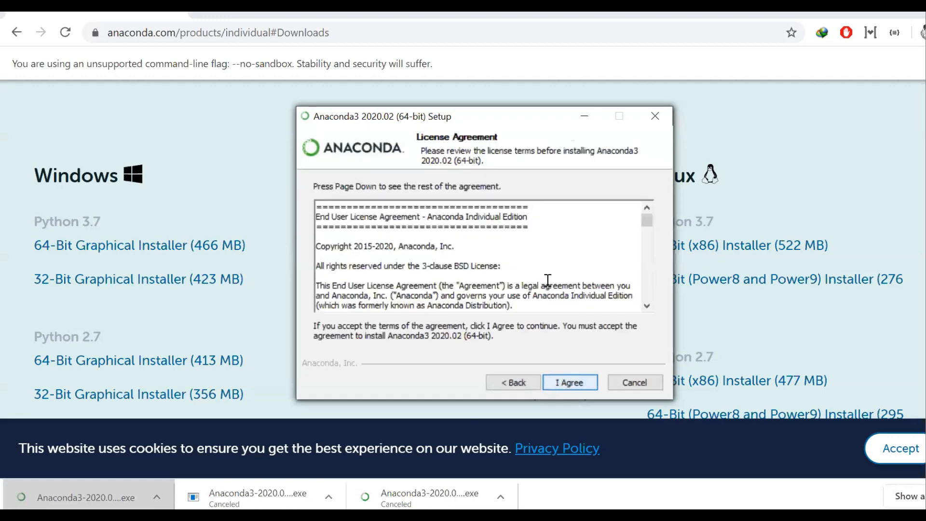
{"action": "scroll", "scroll_direction": "down", "scroll_amount": 3}
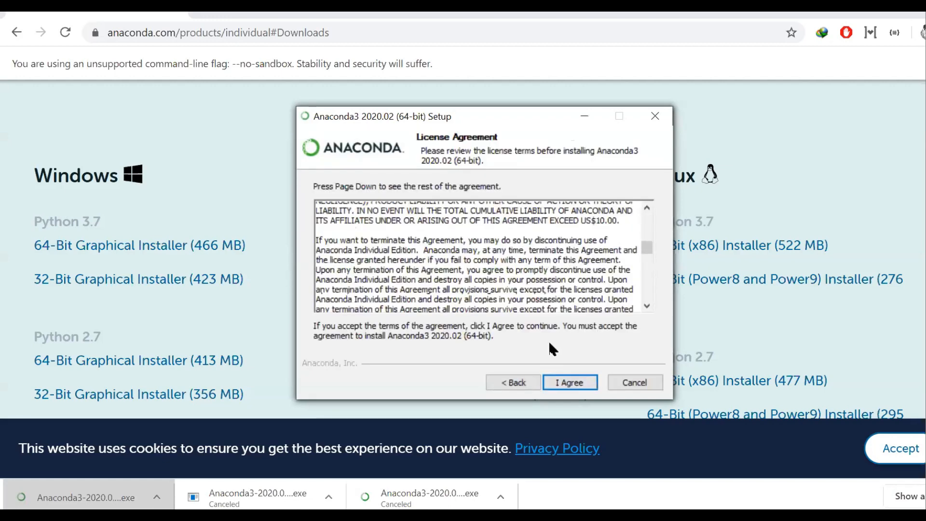
Accept the license and keep the Just Me (recommended) install type
{"action": "left_click", "coordinate": [569, 382]}
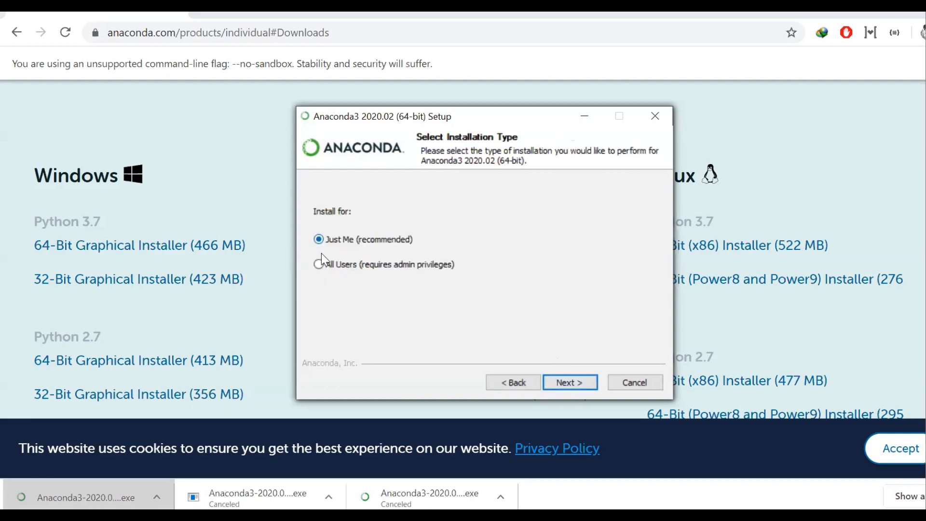
{"action": "mouse_move", "coordinate": [381, 294]}
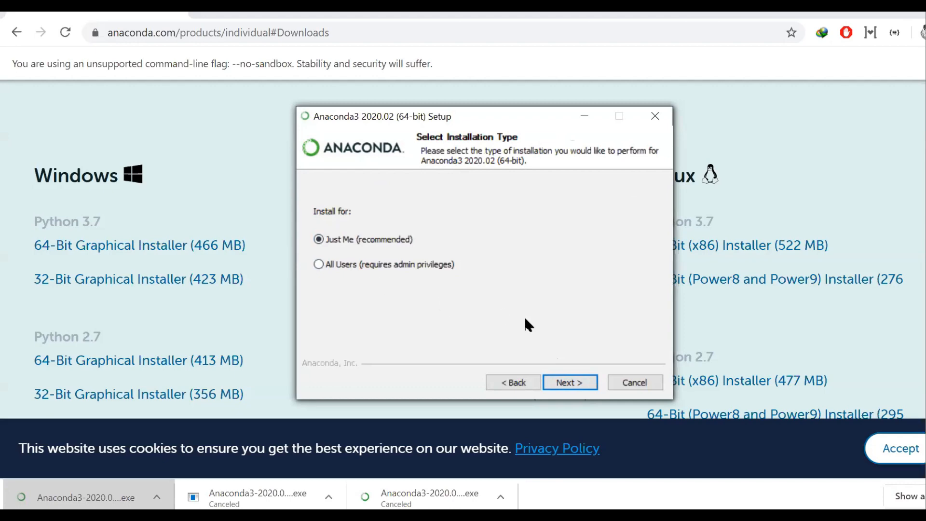
{"action": "mouse_move", "coordinate": [376, 271]}
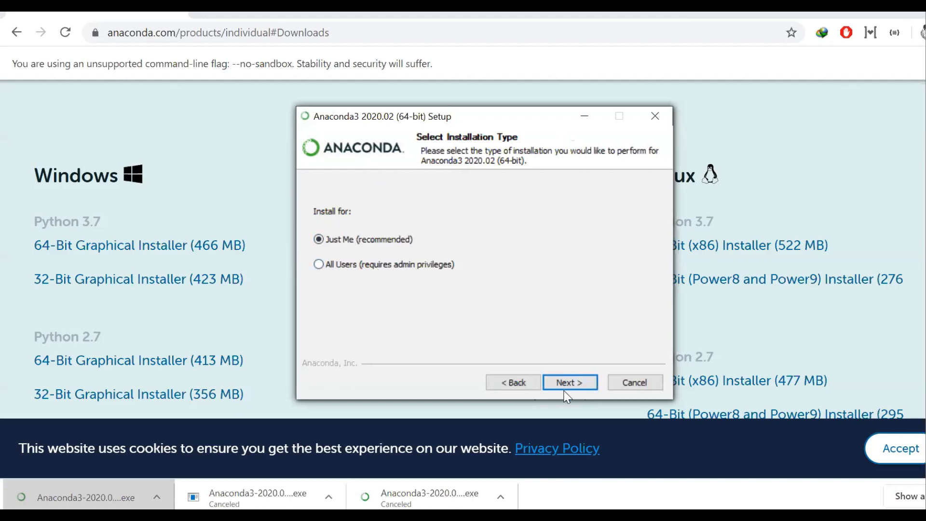
{"action": "mouse_move", "coordinate": [569, 382]}
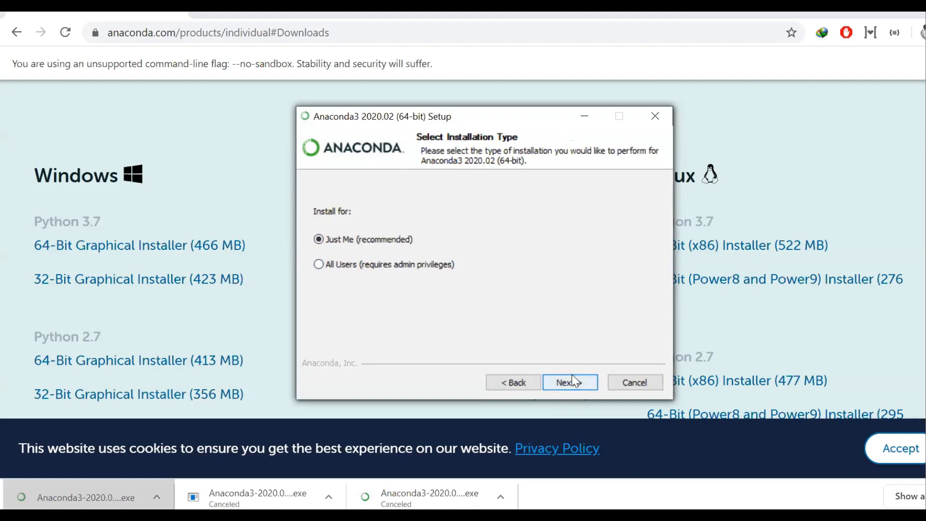
{"action": "left_click", "coordinate": [569, 382]}
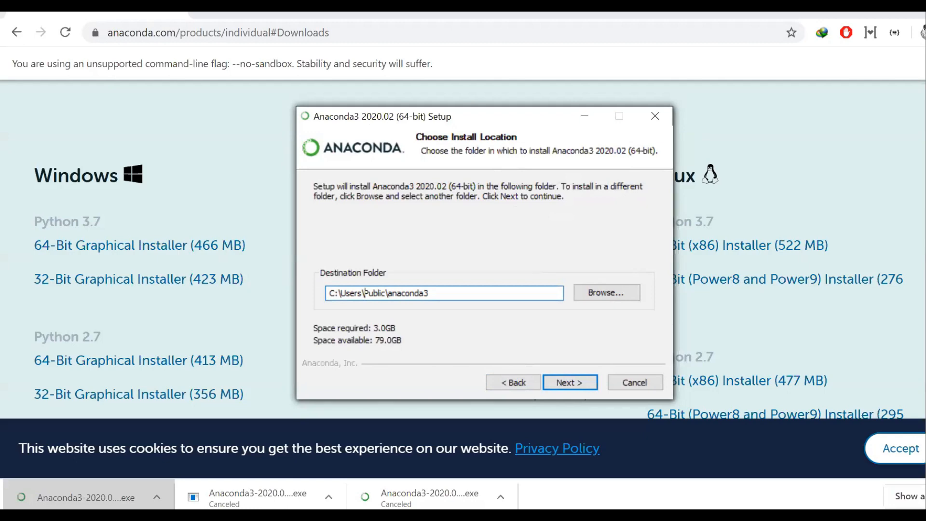
{"action": "mouse_move", "coordinate": [522, 377]}
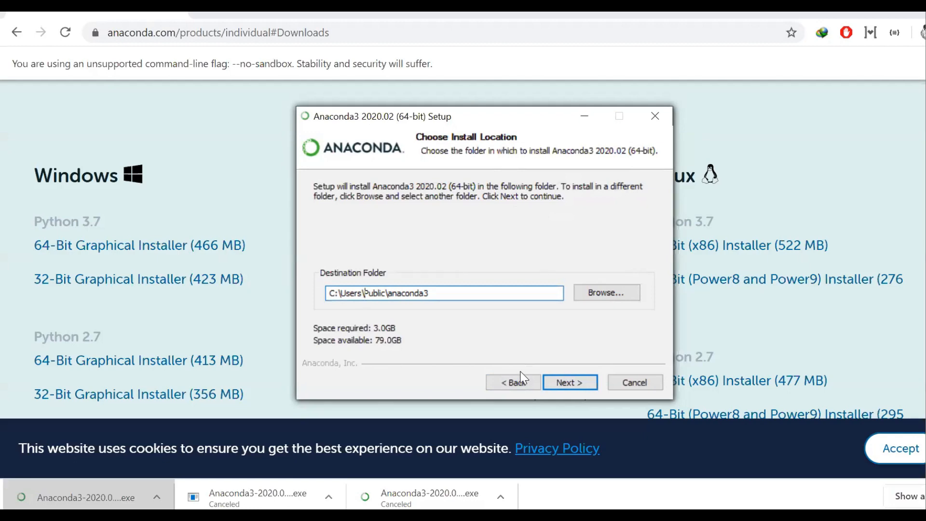
{"action": "mouse_move", "coordinate": [568, 382]}
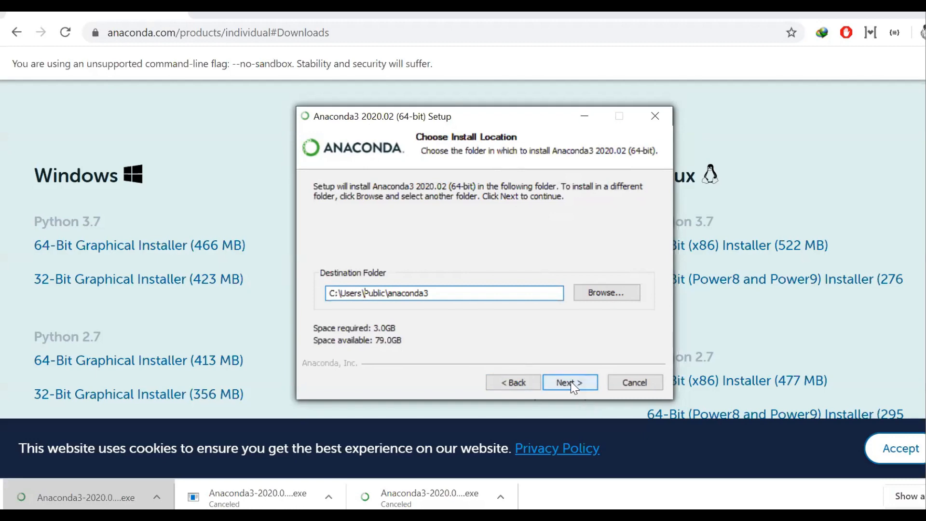
Keep C:\Users\Public\anaconda3, leave PATH unchecked, register default Python 3.7, and install
{"action": "left_click", "coordinate": [569, 381]}
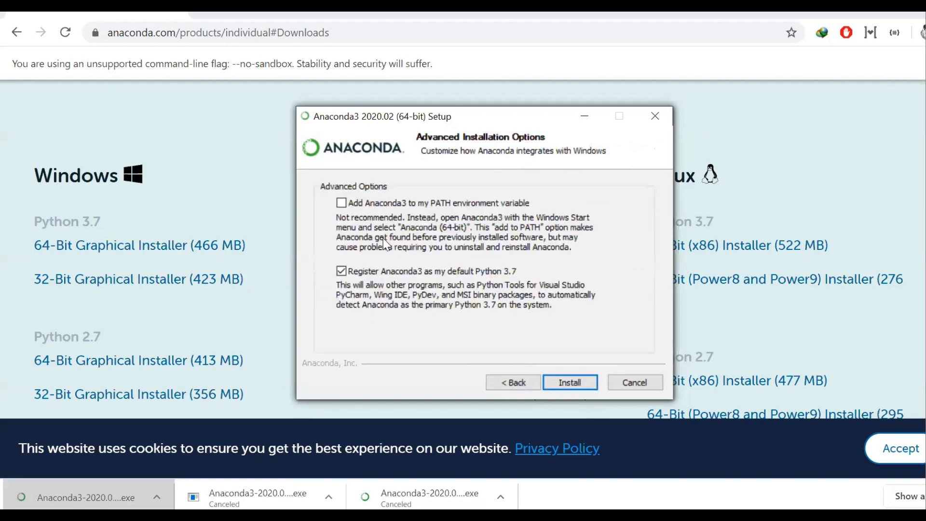
{"action": "mouse_move", "coordinate": [414, 310]}
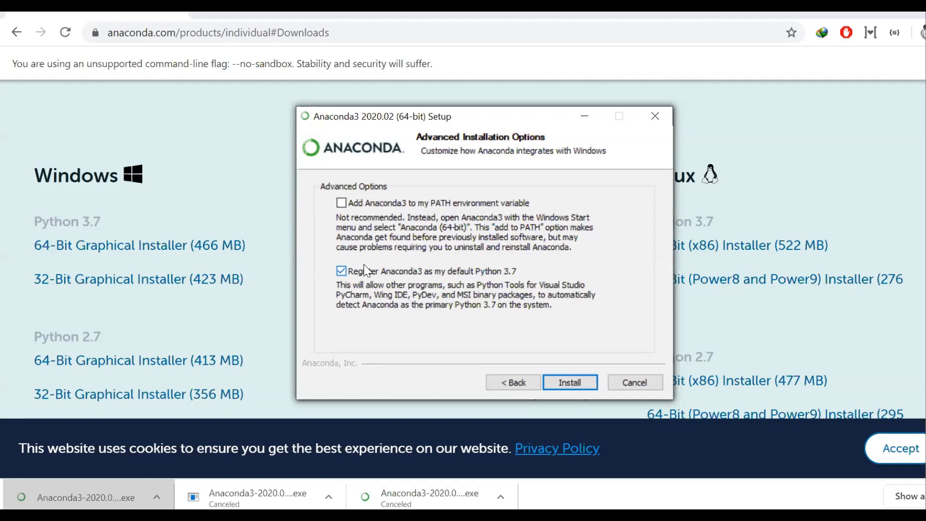
{"action": "mouse_move", "coordinate": [386, 273]}
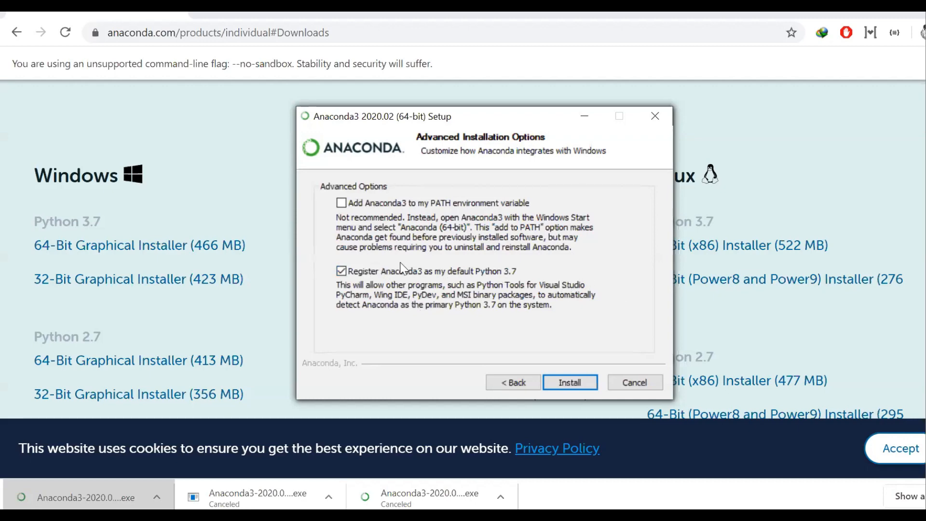
{"action": "mouse_move", "coordinate": [340, 211]}
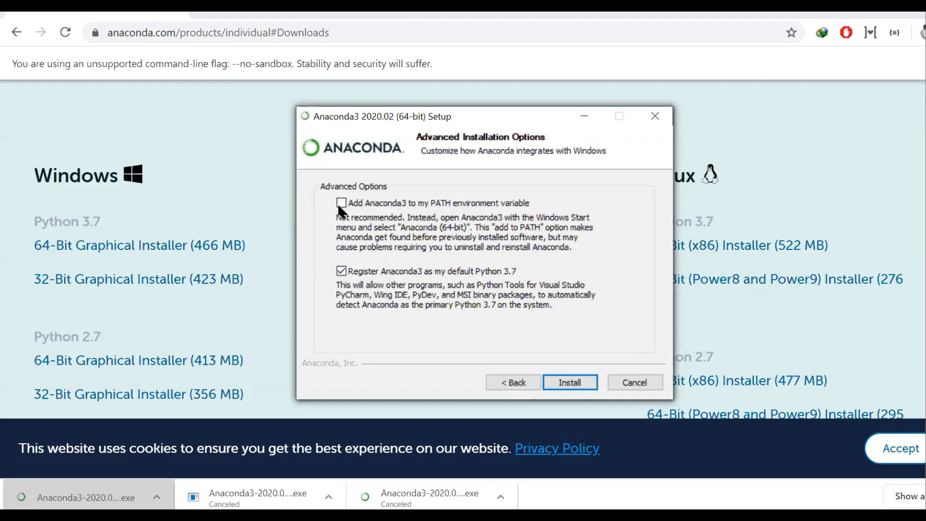
{"action": "left_click", "coordinate": [342, 202]}
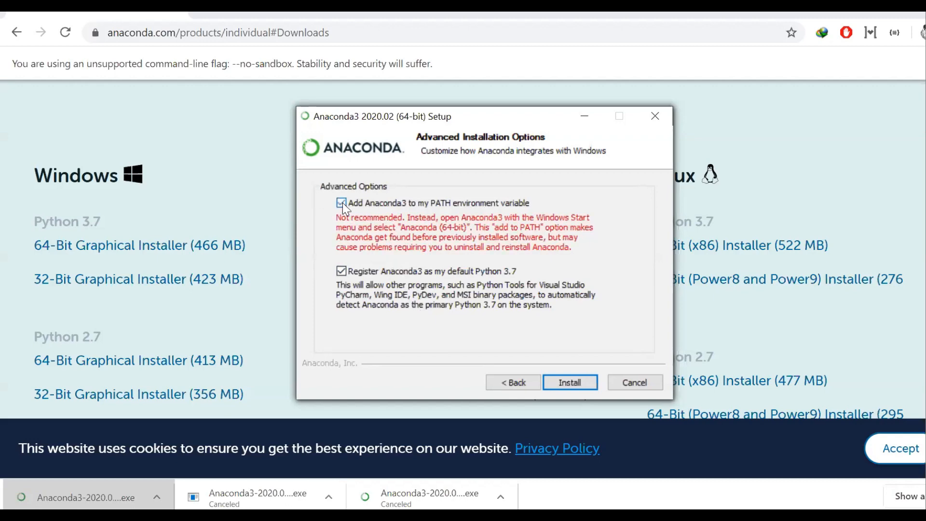
{"action": "left_click", "coordinate": [341, 203]}
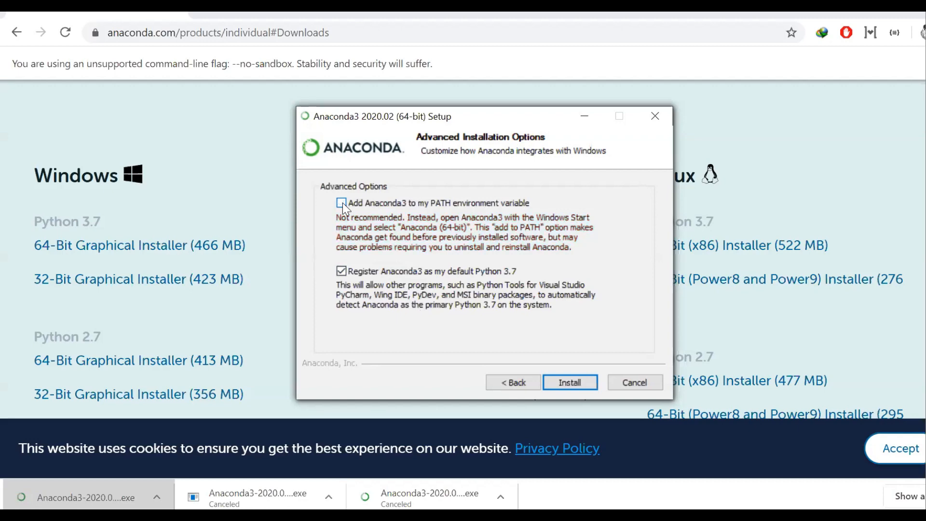
{"action": "left_click", "coordinate": [341, 202]}
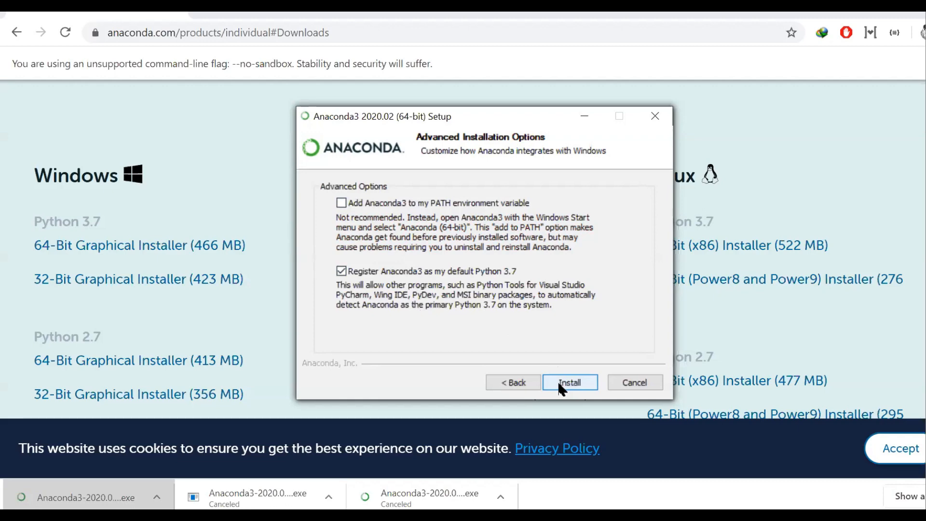
{"action": "left_click", "coordinate": [569, 382]}
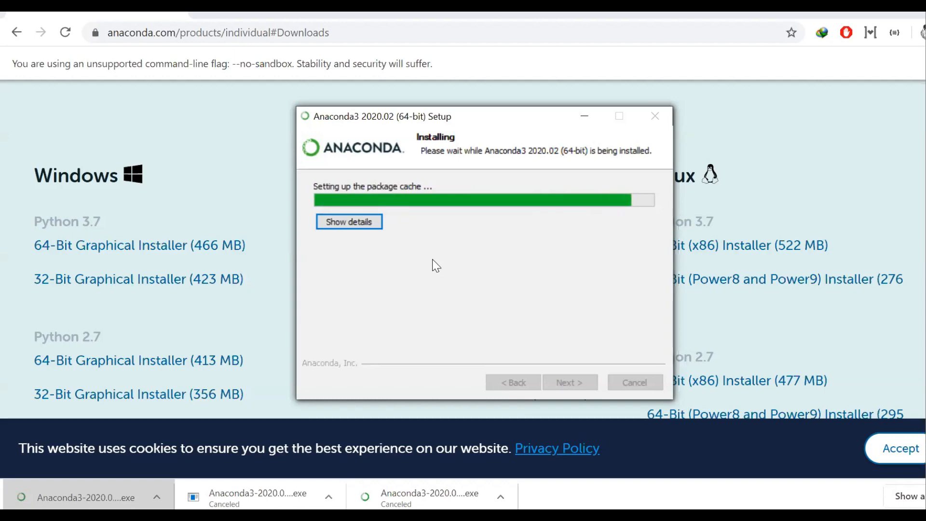
{"action": "mouse_move", "coordinate": [518, 128]}
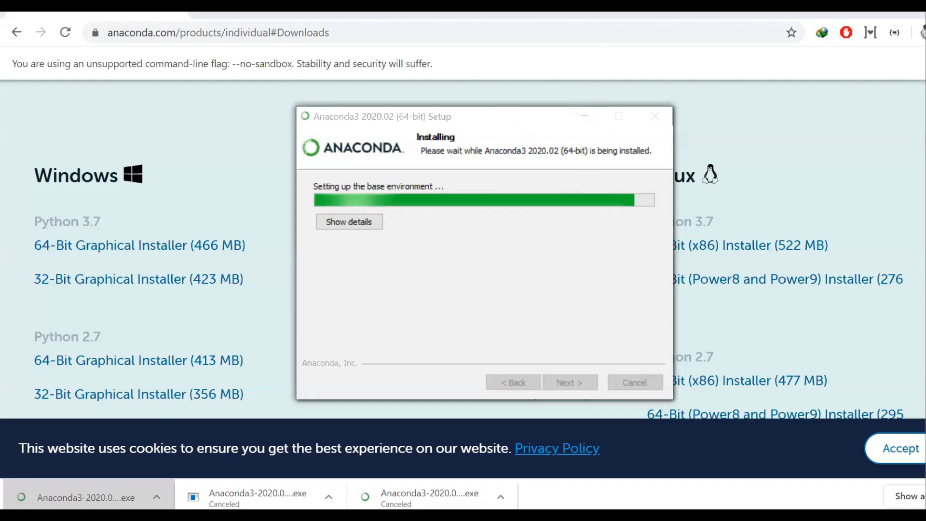
{"action": "mouse_move", "coordinate": [634, 158]}
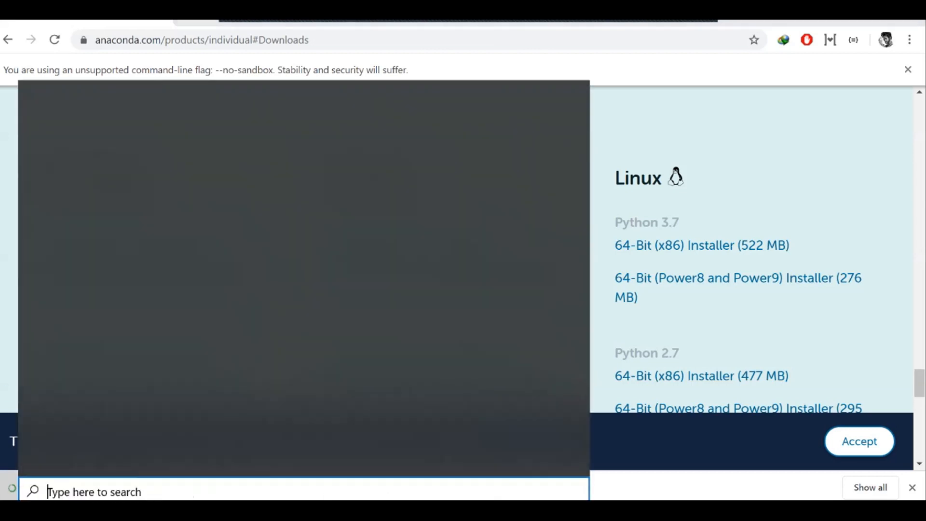
Search the Start menu for 'jup' and launch Jupyter Notebook
{"action": "type", "text": "jup"}
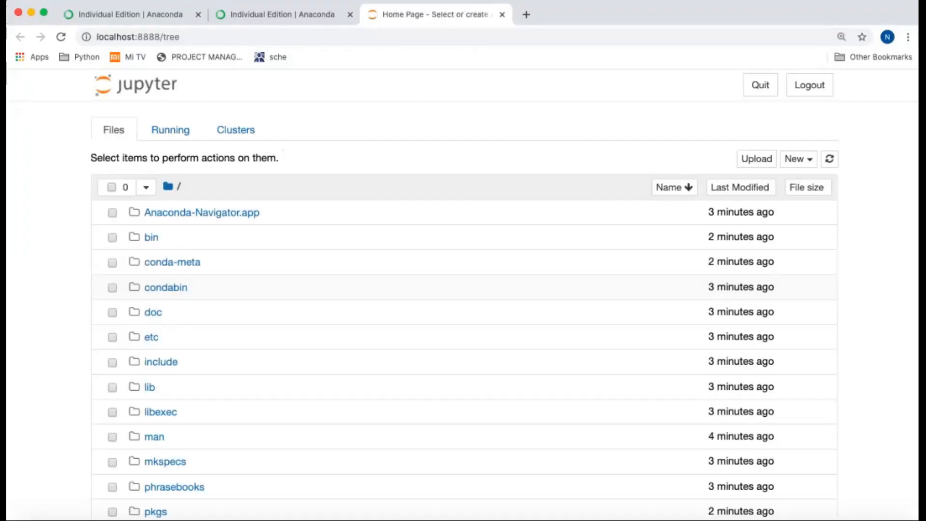
Highlight the localhost port in the address bar and start a new Python 3 notebook
{"action": "left_click", "coordinate": [139, 36]}
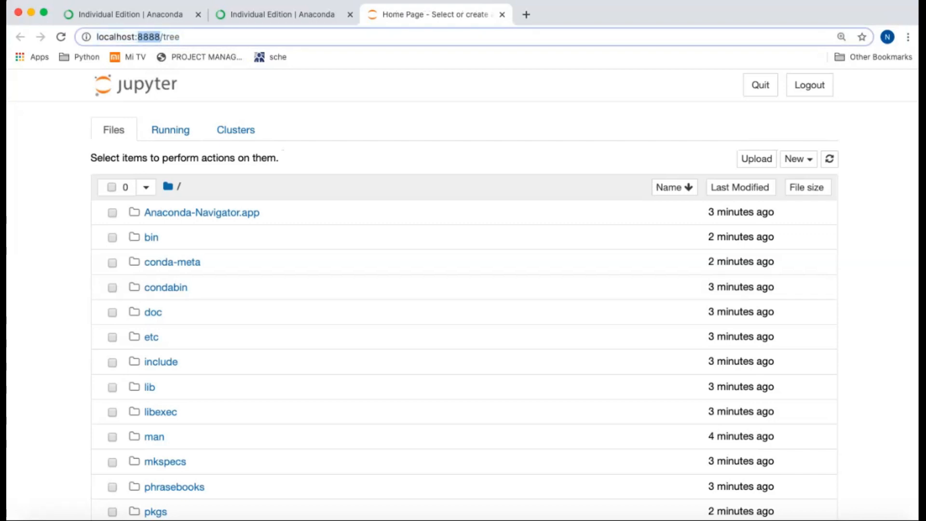
{"action": "left_click", "coordinate": [139, 37]}
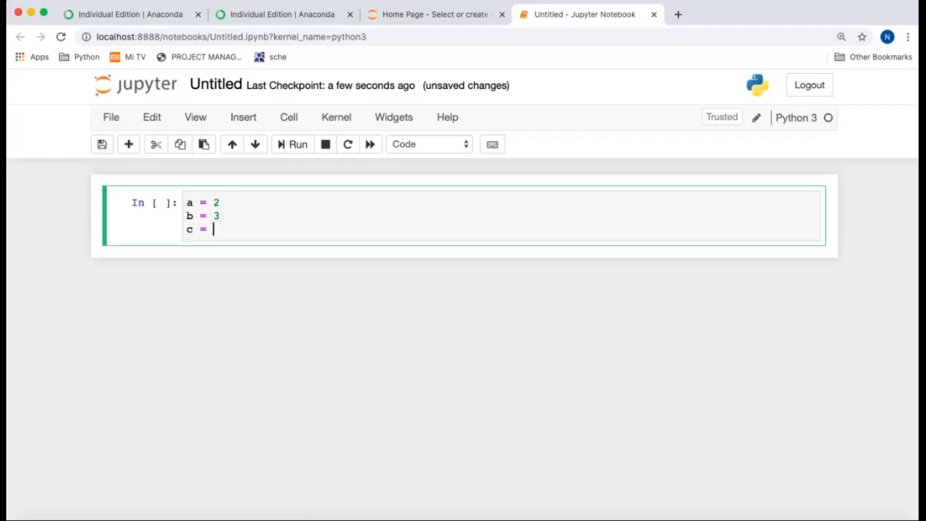
Run a cell with a = 2, b = 3 printing 5, then one printing "Happy coding!"
{"action": "type", "text": "a + b"}
{"action": "type", "text": "print()"}
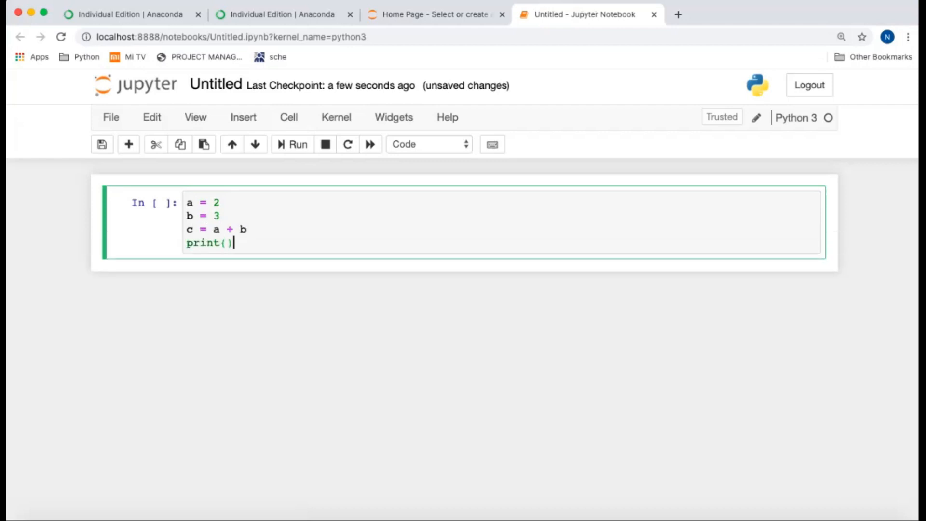
{"action": "left_click", "coordinate": [298, 144]}
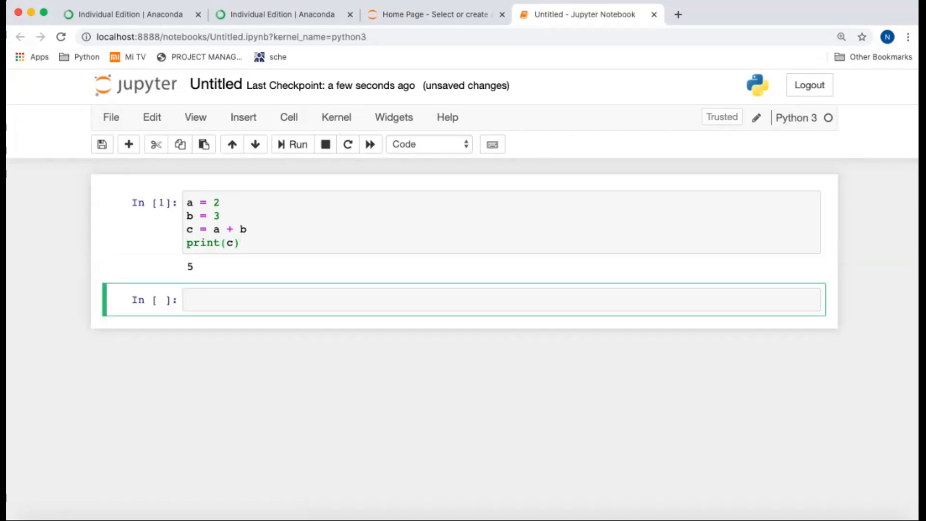
{"action": "type", "text": "print(\"\")"}
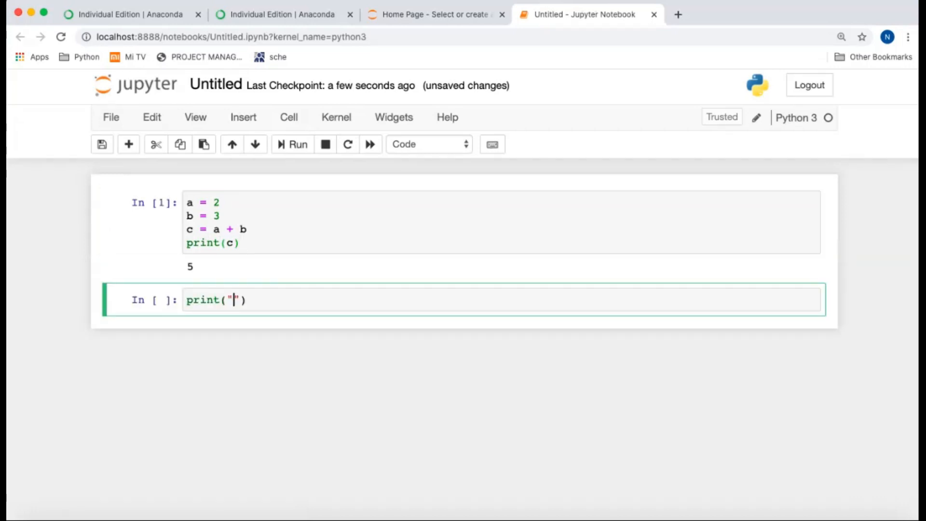
{"action": "type", "text": "Happy co"}
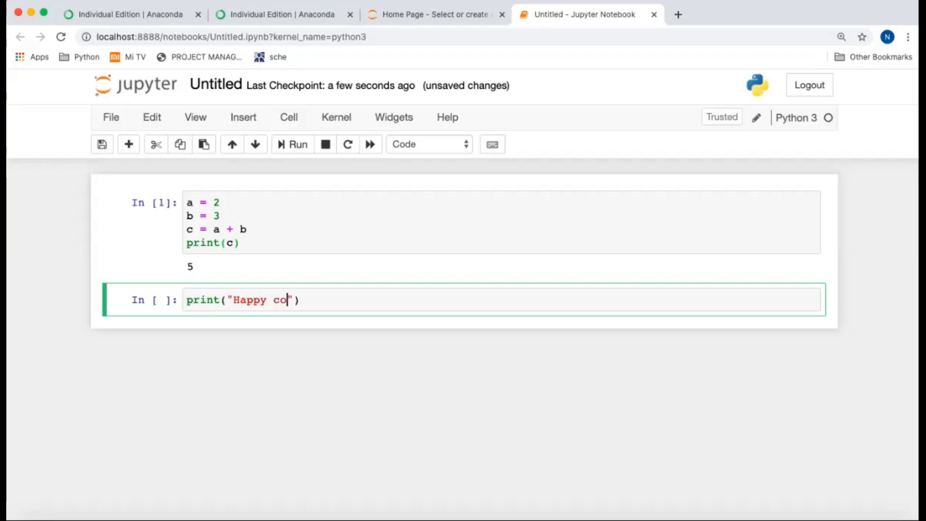
{"action": "left_click", "coordinate": [292, 144]}
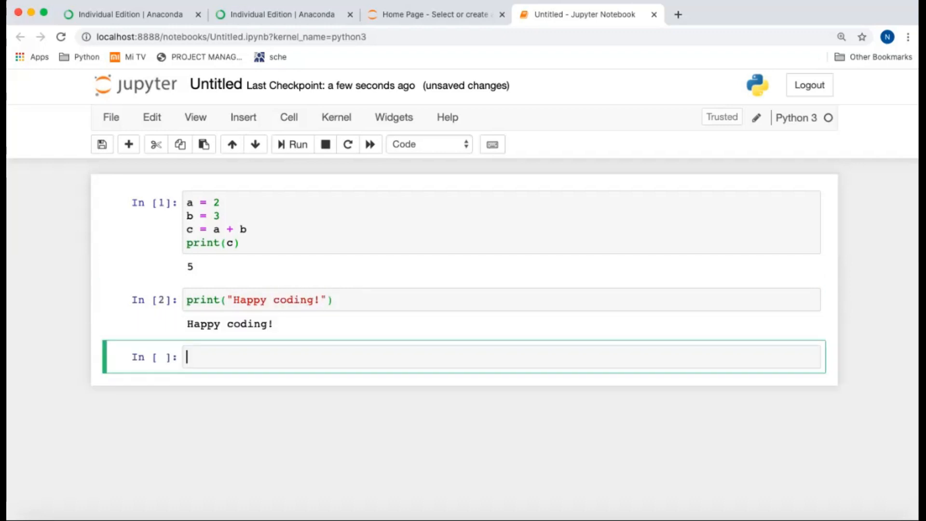